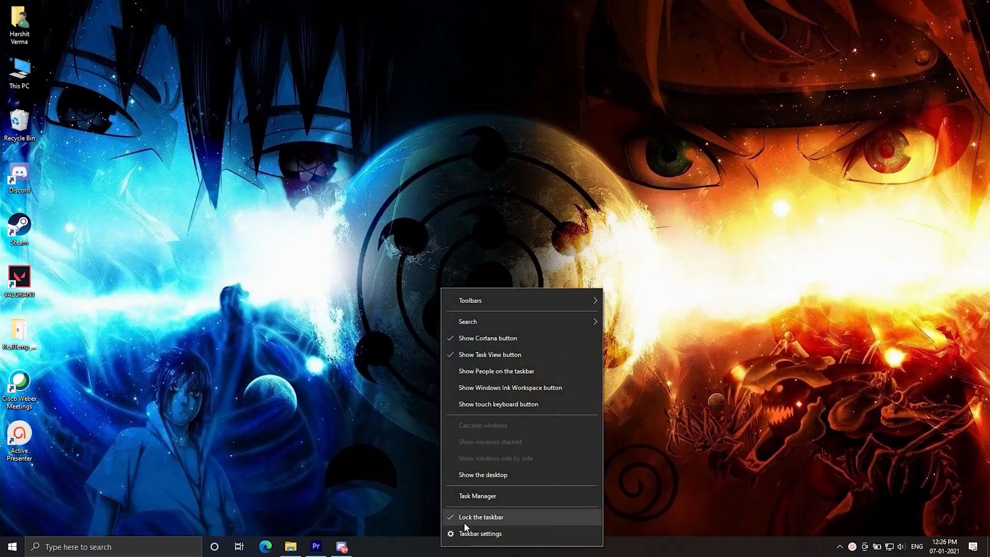
Launch Task Manager and view Memory performance: 8.0 GB RAM at 2400 MHz
{"action": "left_click", "coordinate": [478, 495]}
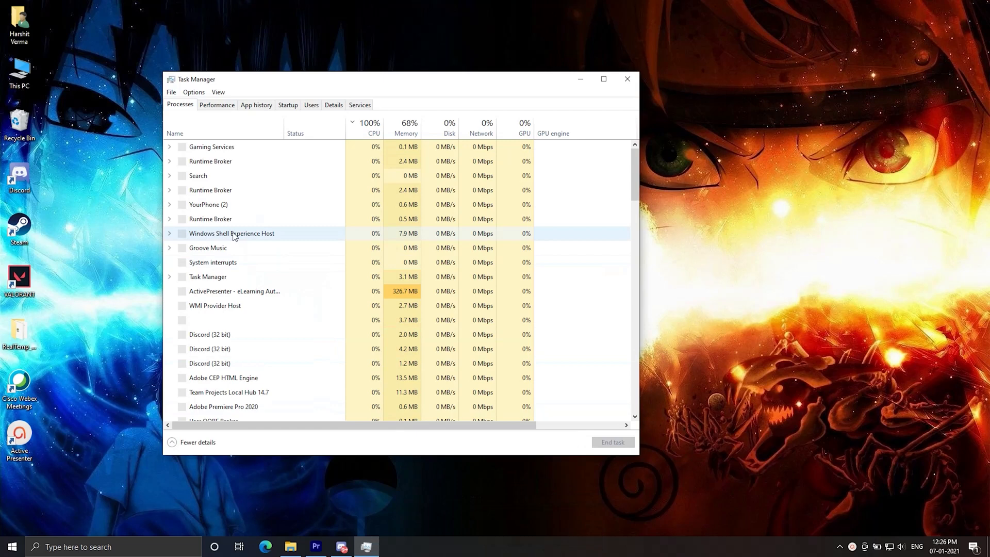
{"action": "left_click", "coordinate": [217, 105]}
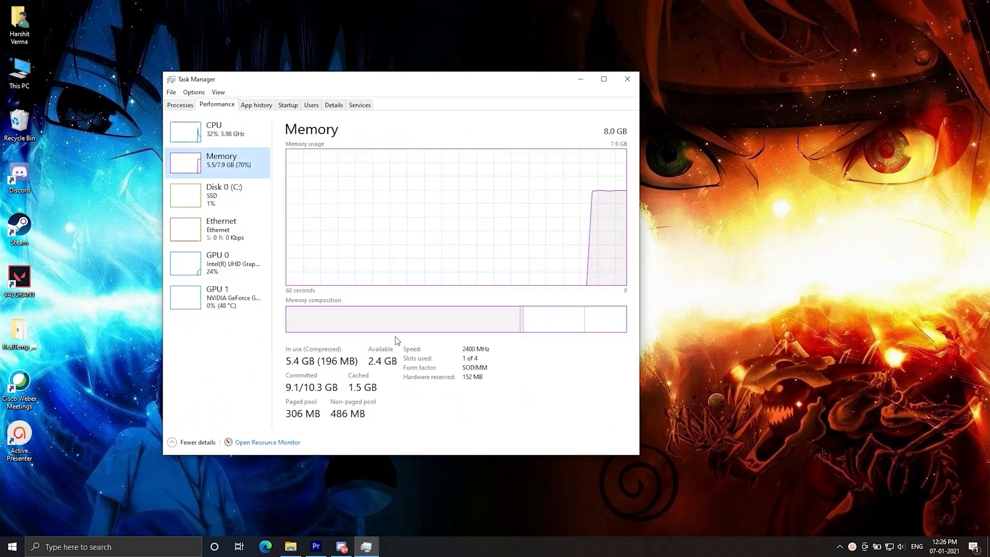